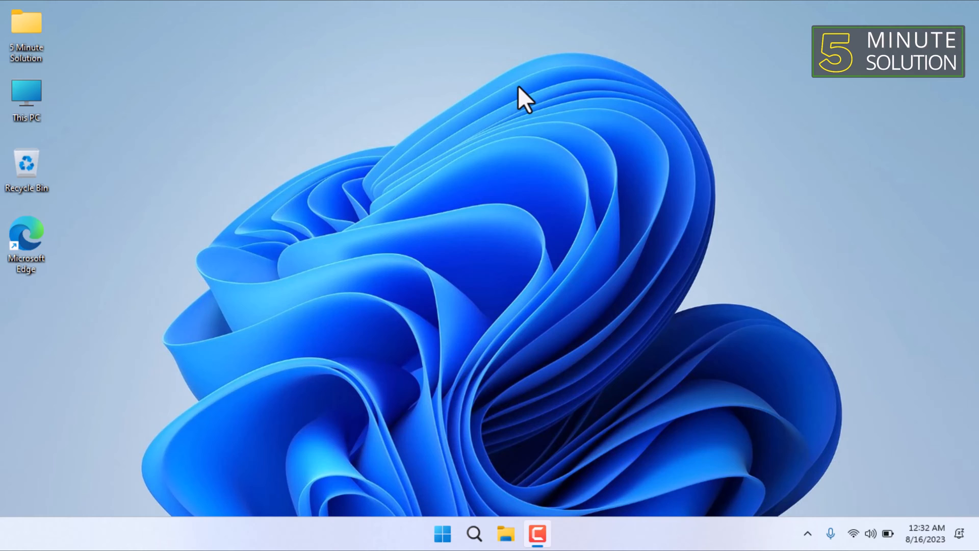
mouse_move(517, 106)
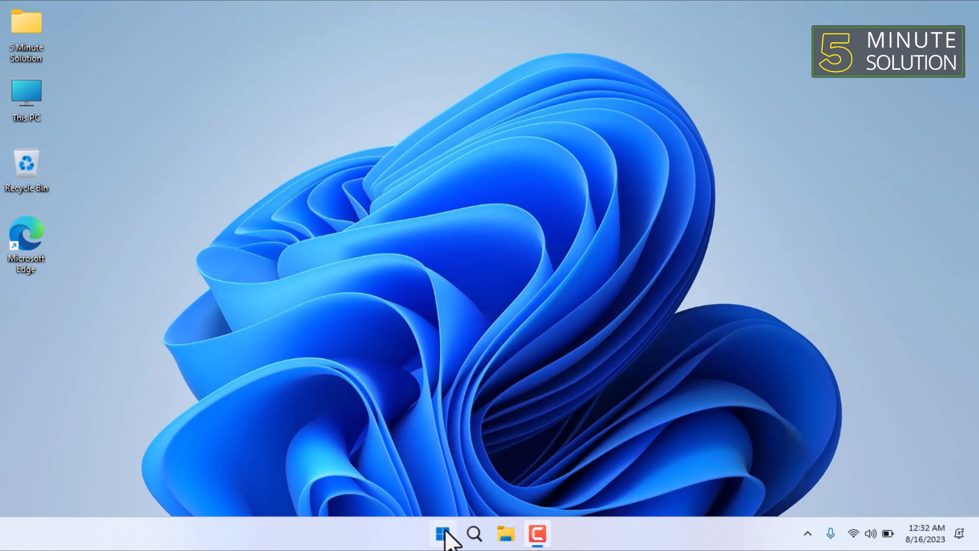
- Search the Start menu for 'camera' and launch the Camera app
left_click(442, 534)
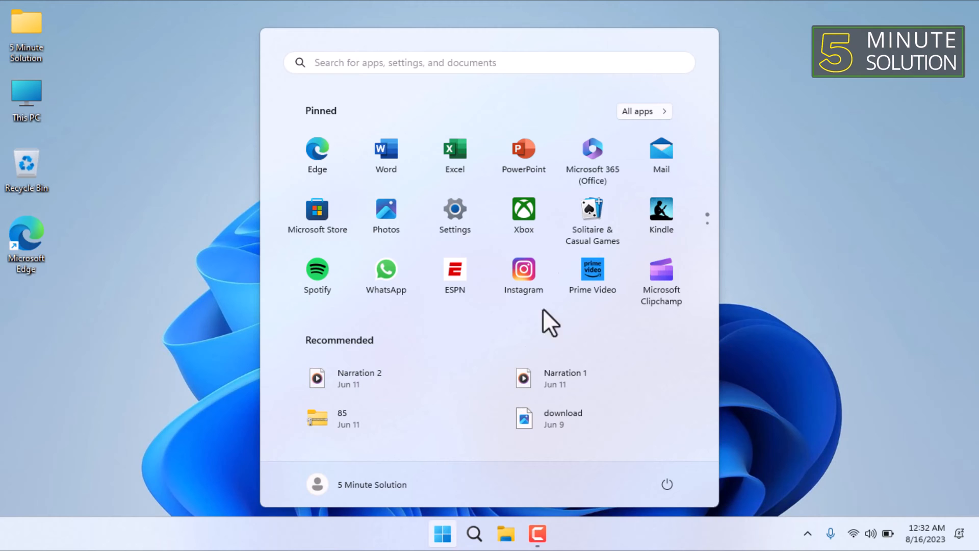
mouse_move(644, 111)
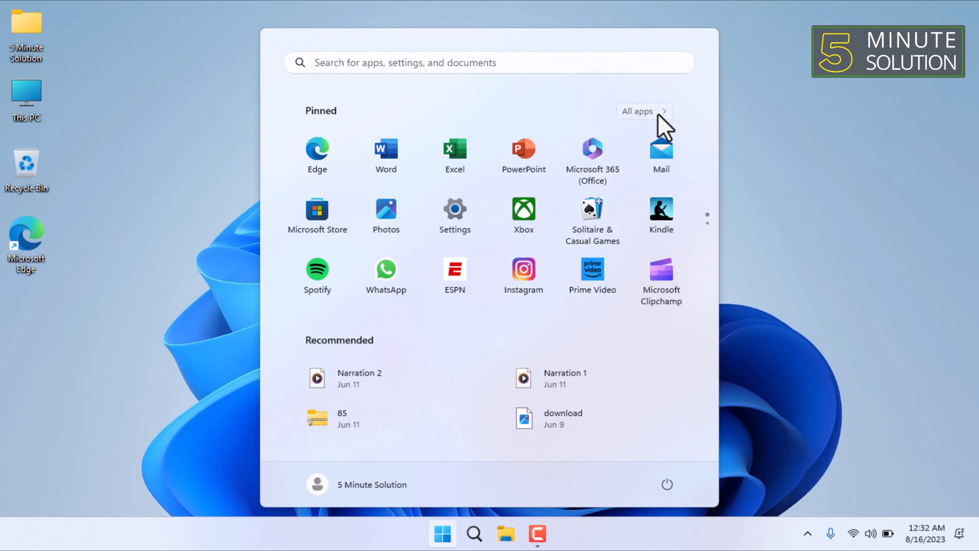
left_click(637, 111)
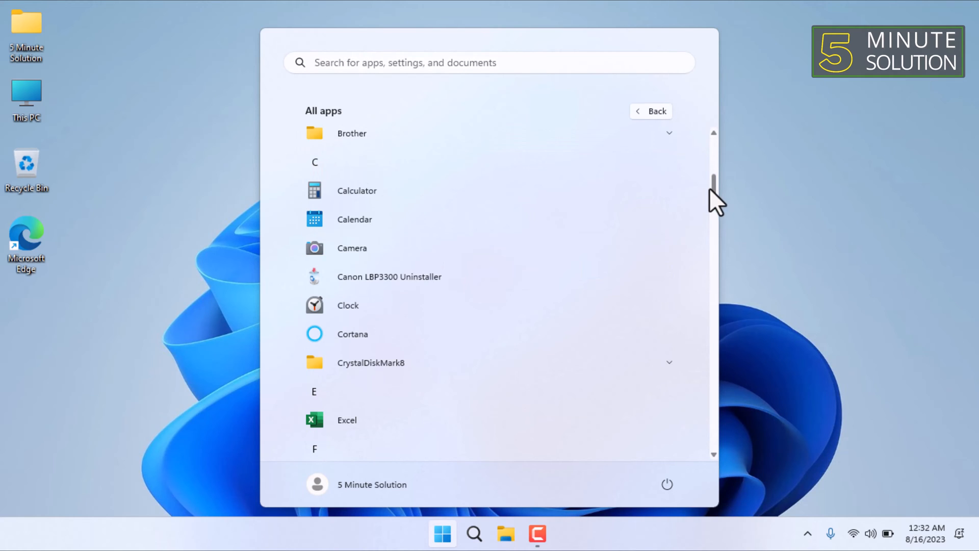
mouse_move(361, 248)
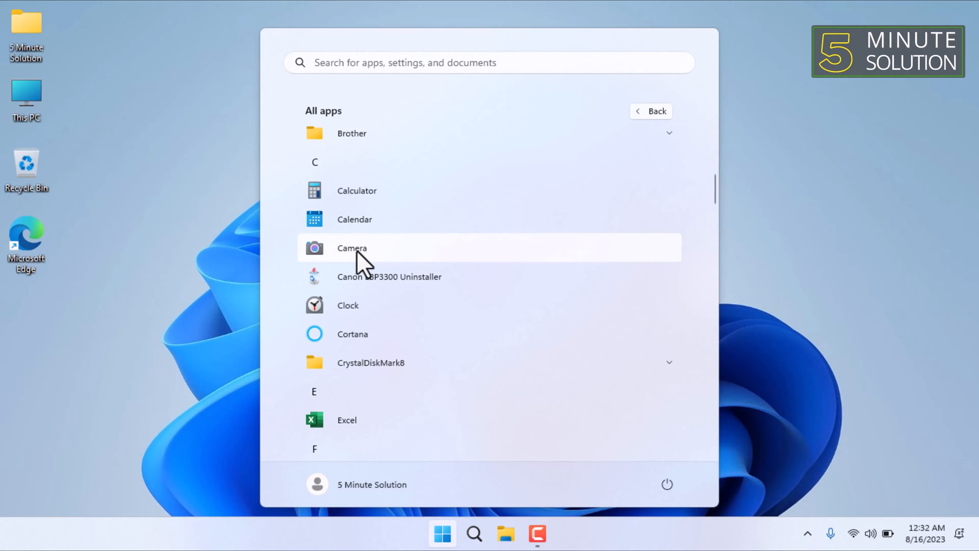
mouse_move(782, 260)
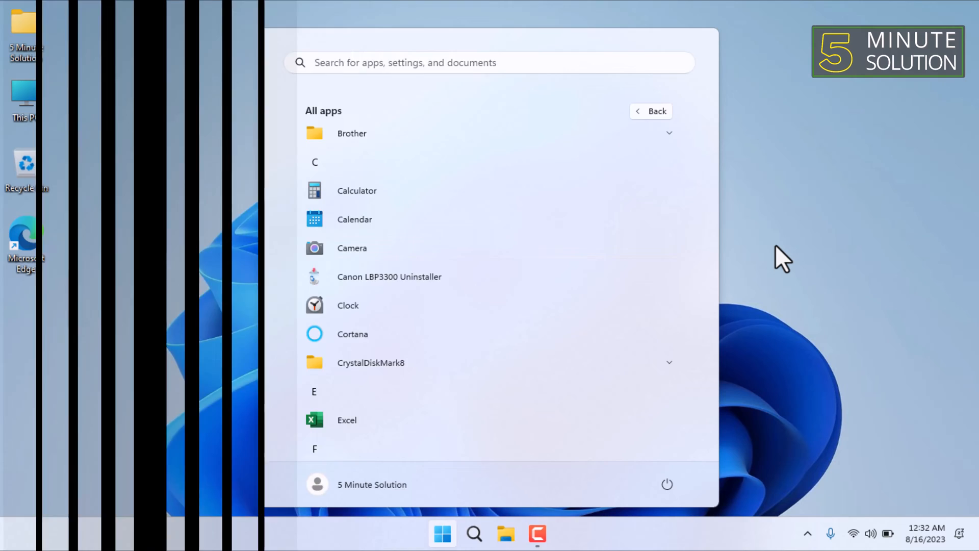
left_click(651, 110)
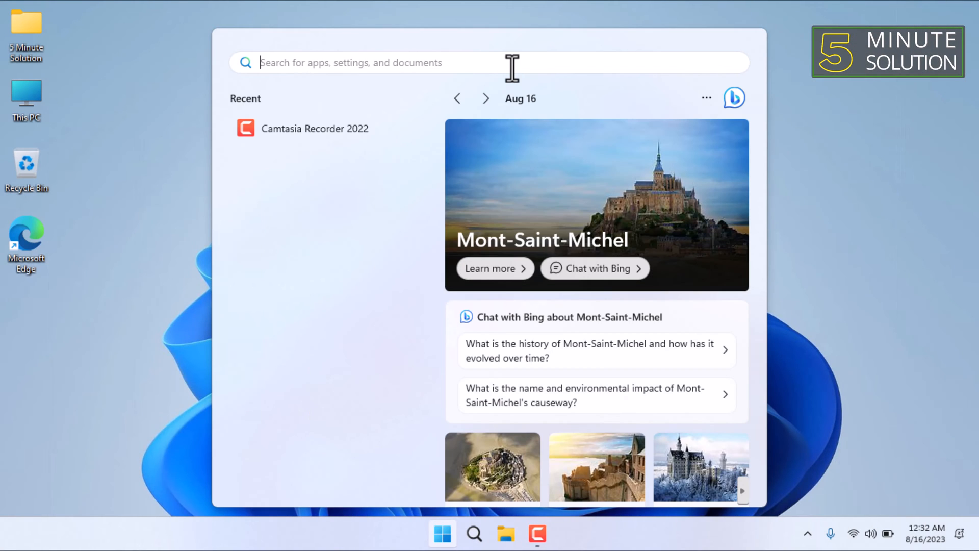
type("camera")
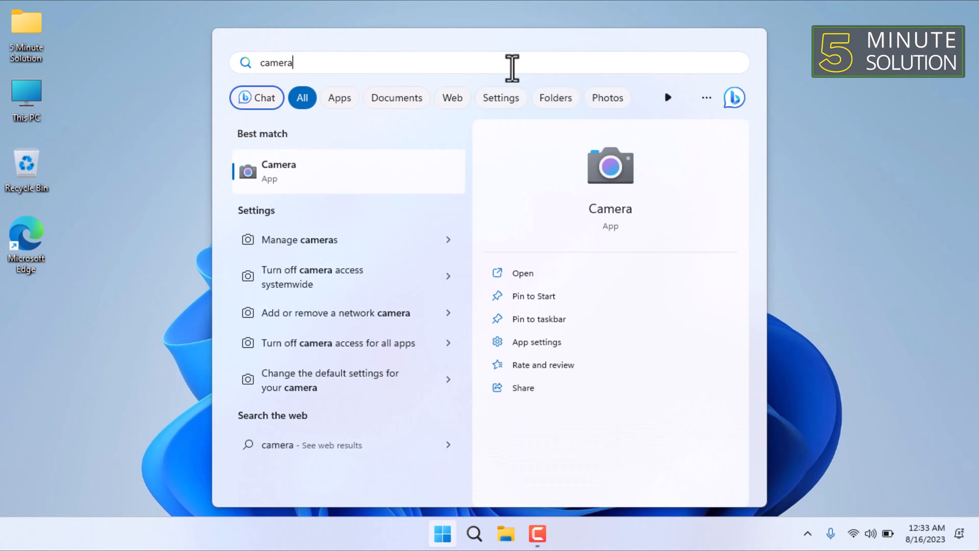
left_click(523, 272)
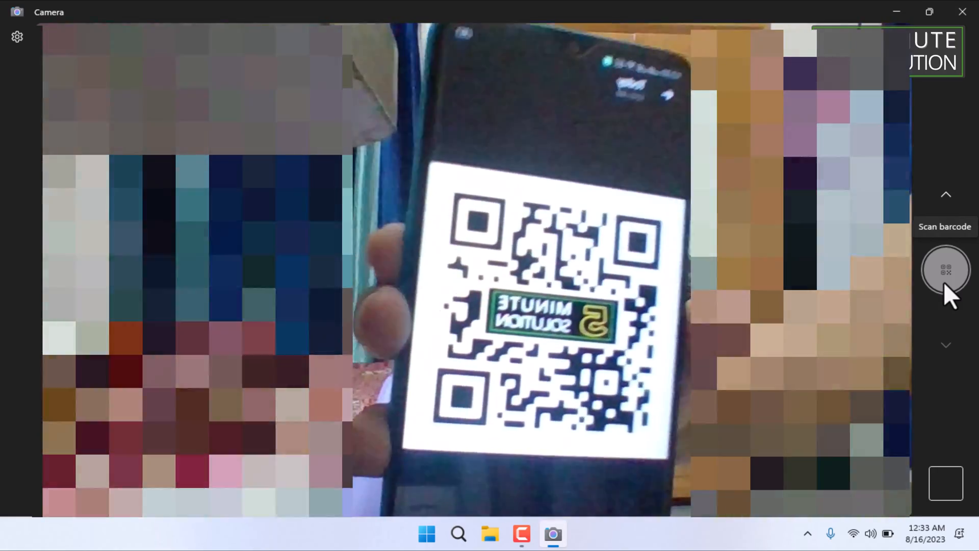
left_click(945, 269)
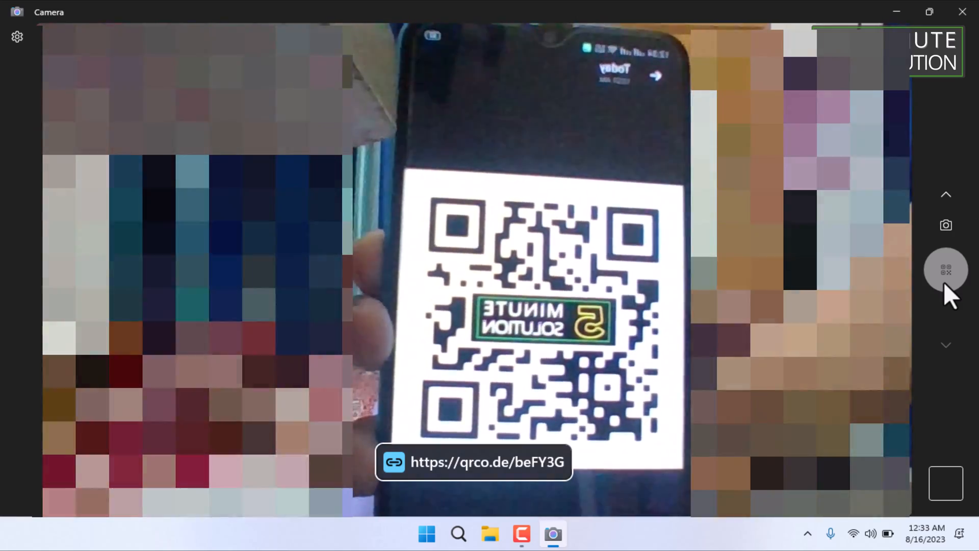
mouse_move(478, 484)
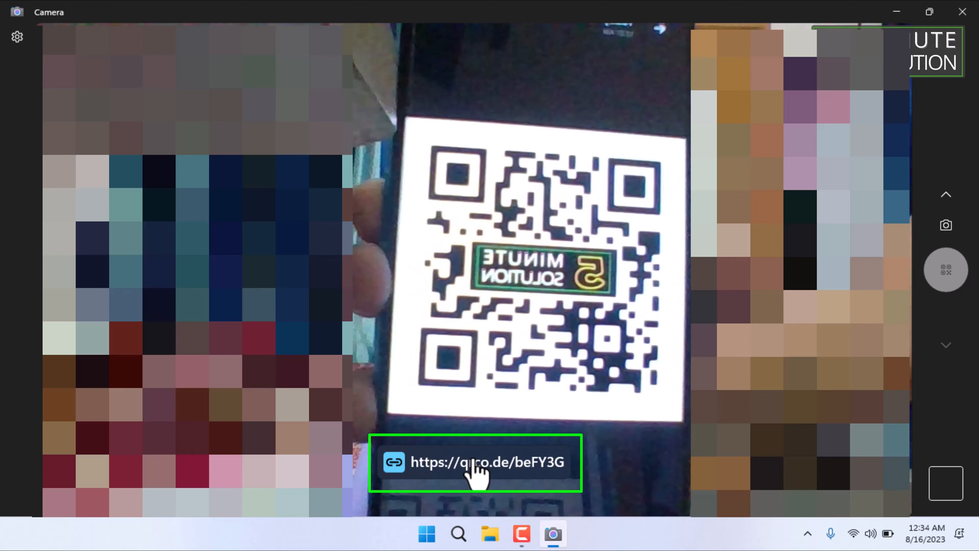
- Open the decoded QR link in Edge to reach the 5 Minute Solution channel
left_click(487, 462)
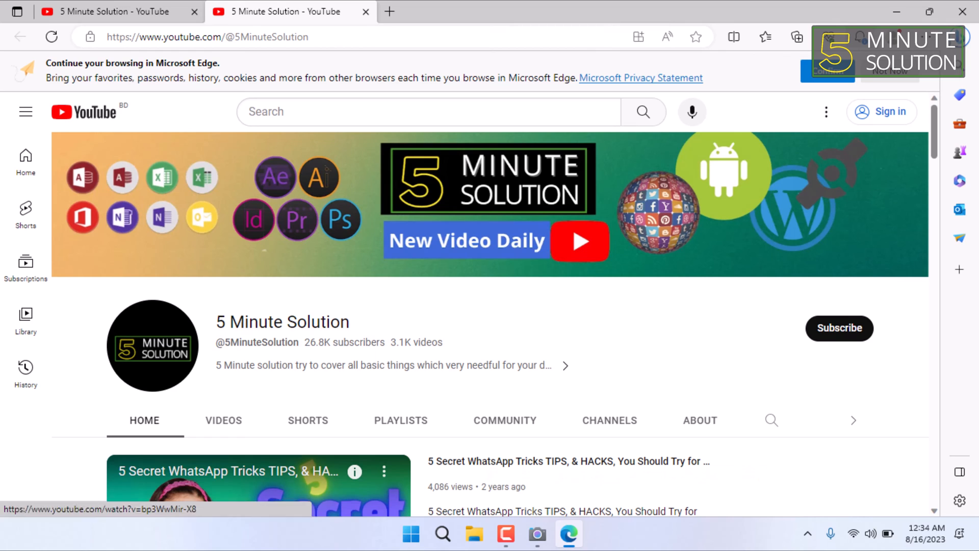
mouse_move(521, 381)
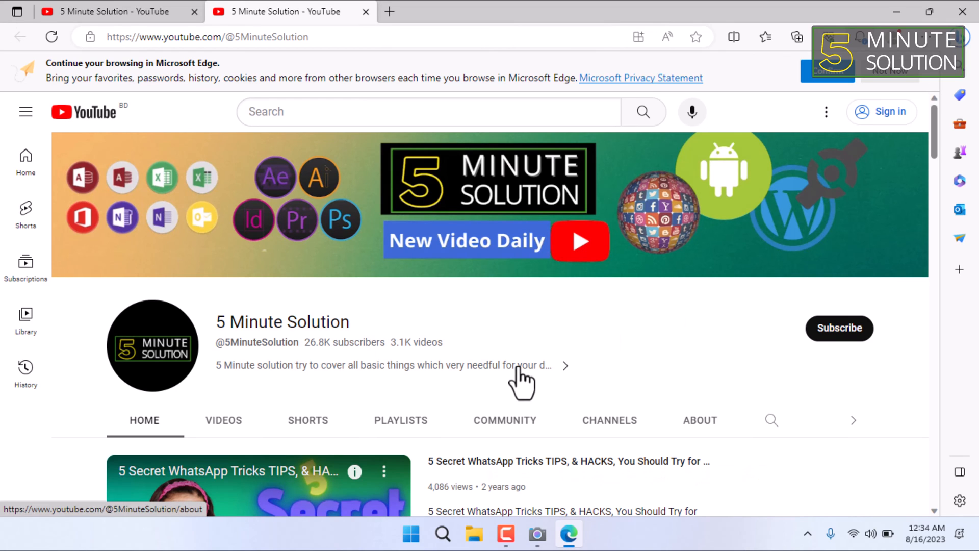
mouse_move(465, 265)
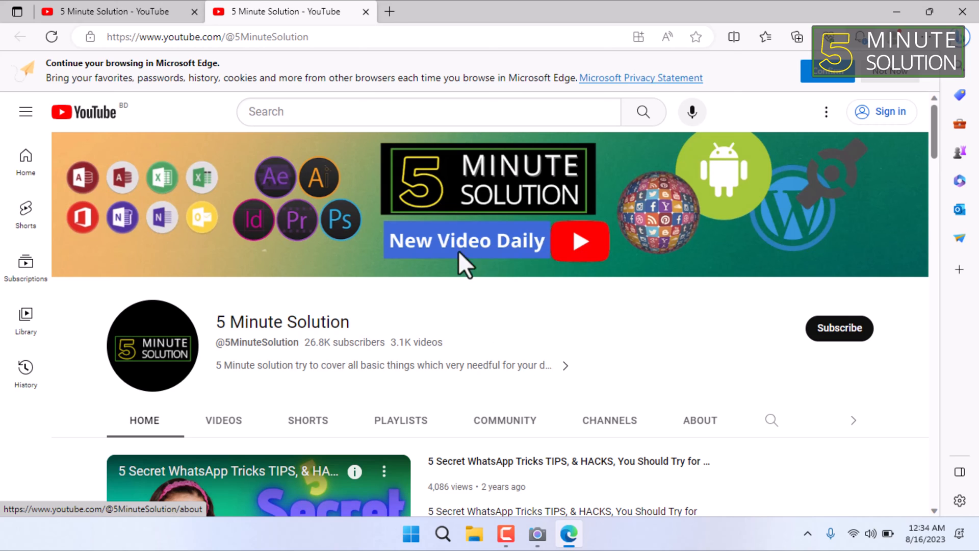
mouse_move(361, 14)
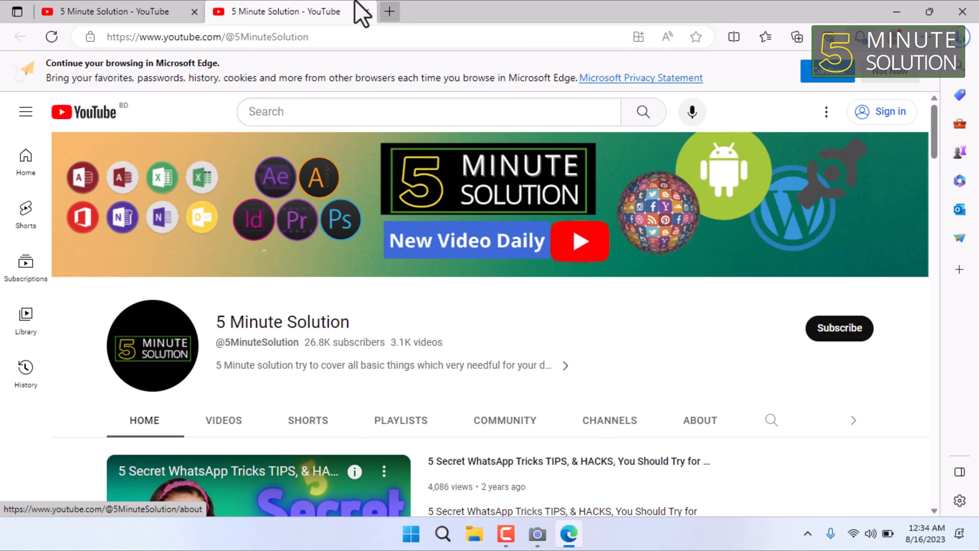